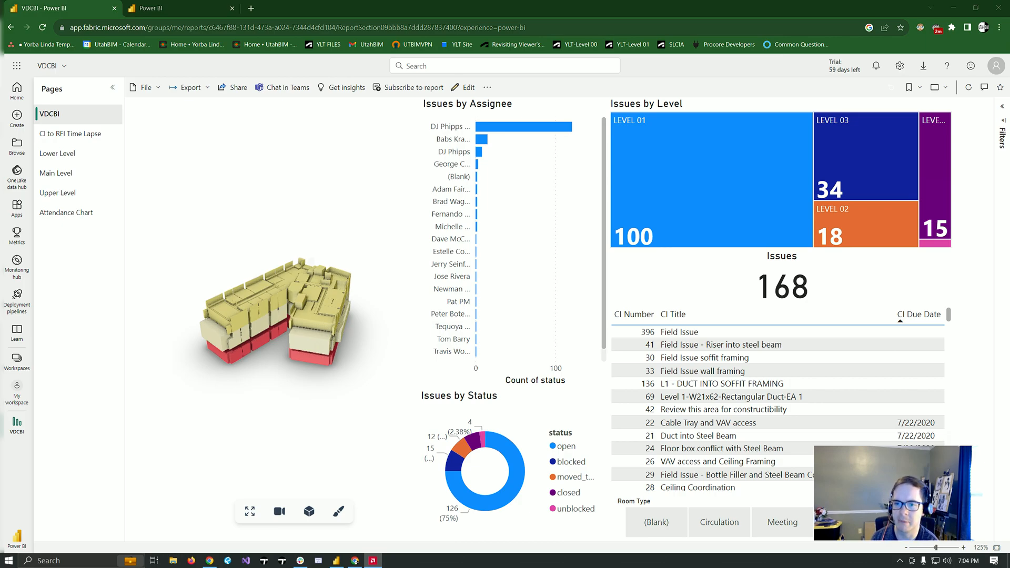
# - Orbit, tilt and zoom the 3D building model to inspect its levels up close
pyautogui.moveTo(276, 315); pyautogui.dragTo(258, 328)
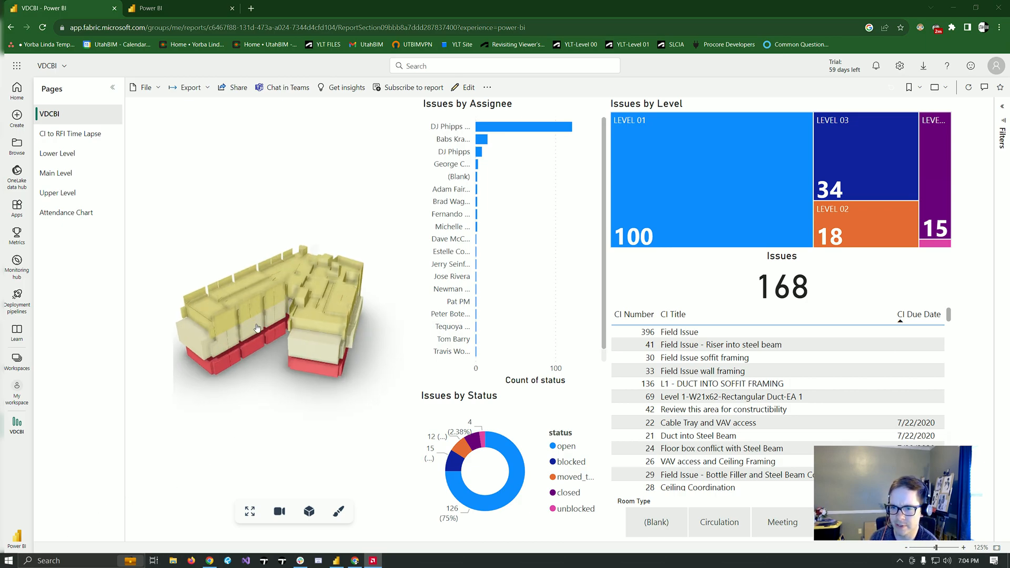
pyautogui.moveTo(257, 328); pyautogui.dragTo(331, 303)
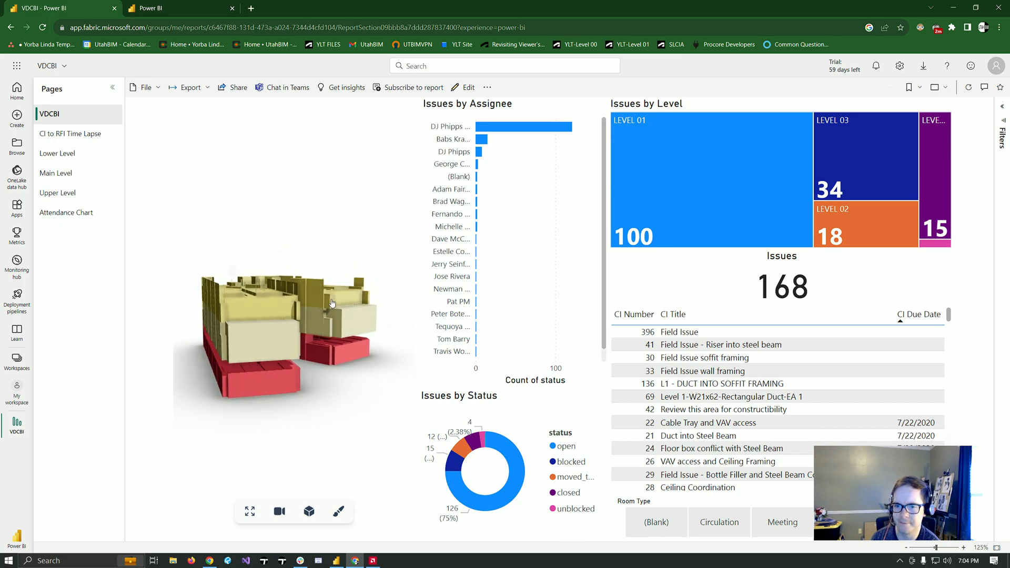
pyautogui.moveTo(332, 303); pyautogui.dragTo(261, 314)
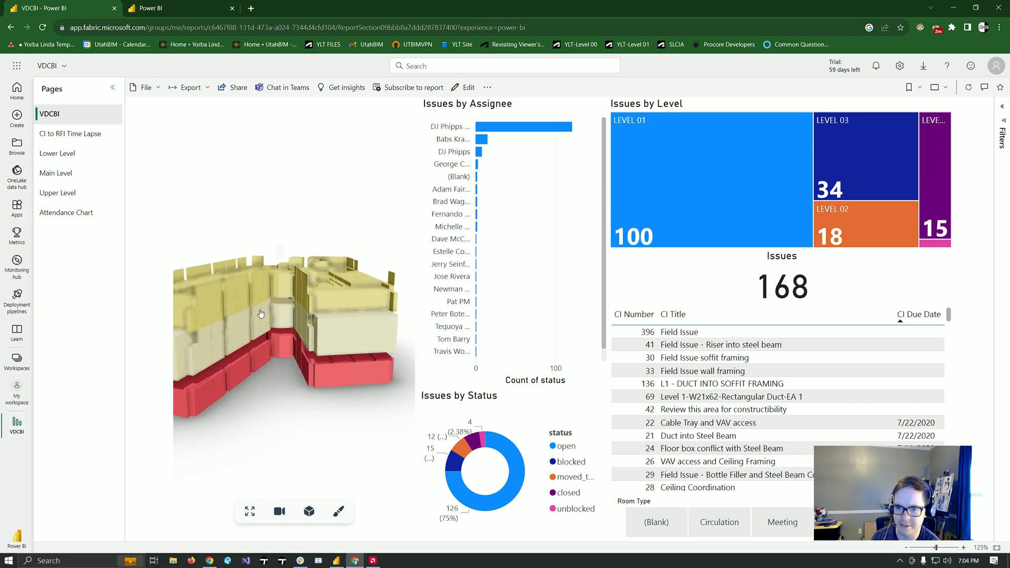
pyautogui.moveTo(261, 314); pyautogui.dragTo(231, 297)
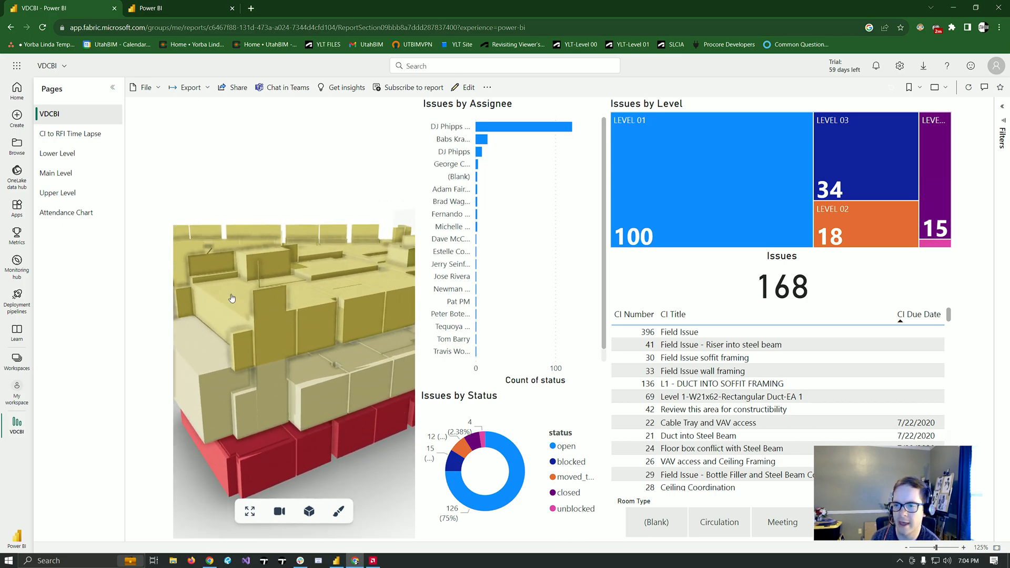
pyautogui.moveTo(231, 297); pyautogui.dragTo(267, 312)
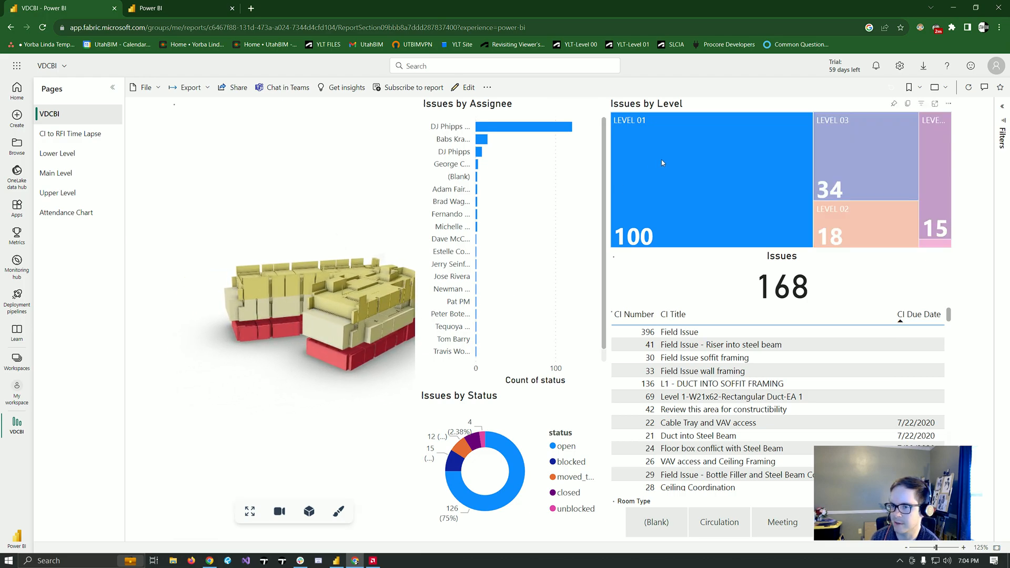
# - Filter the issue dashboard to LEVEL 01, then LEVEL 03, dismissing the PowerPoint tip
pyautogui.click(708, 180)
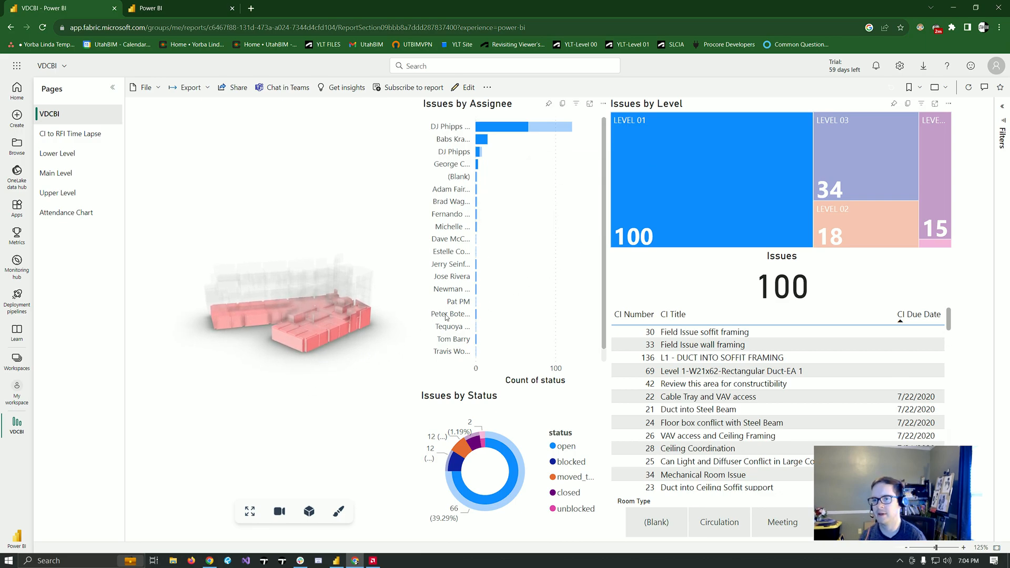
pyautogui.click(865, 161)
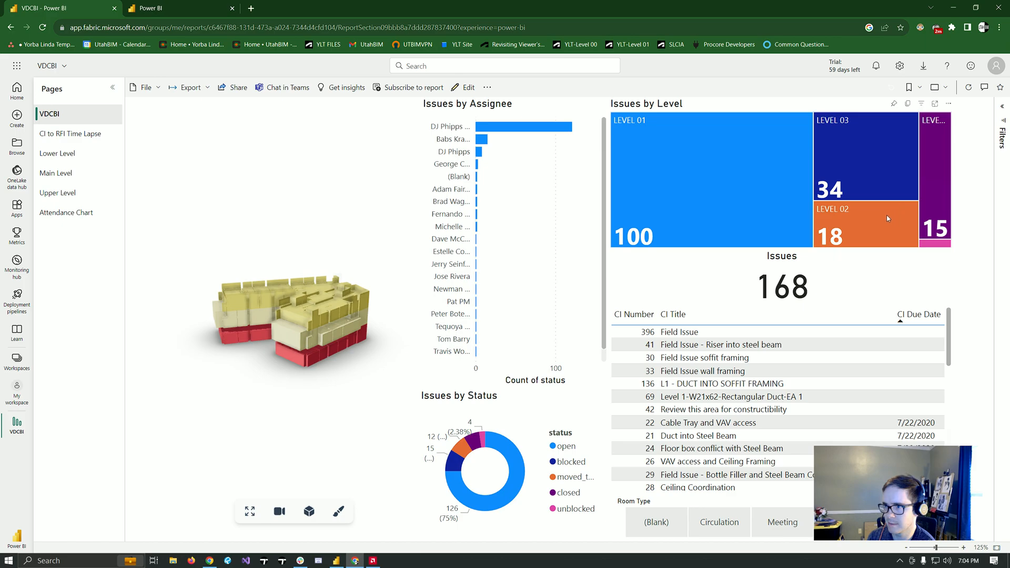
pyautogui.moveTo(931, 181)
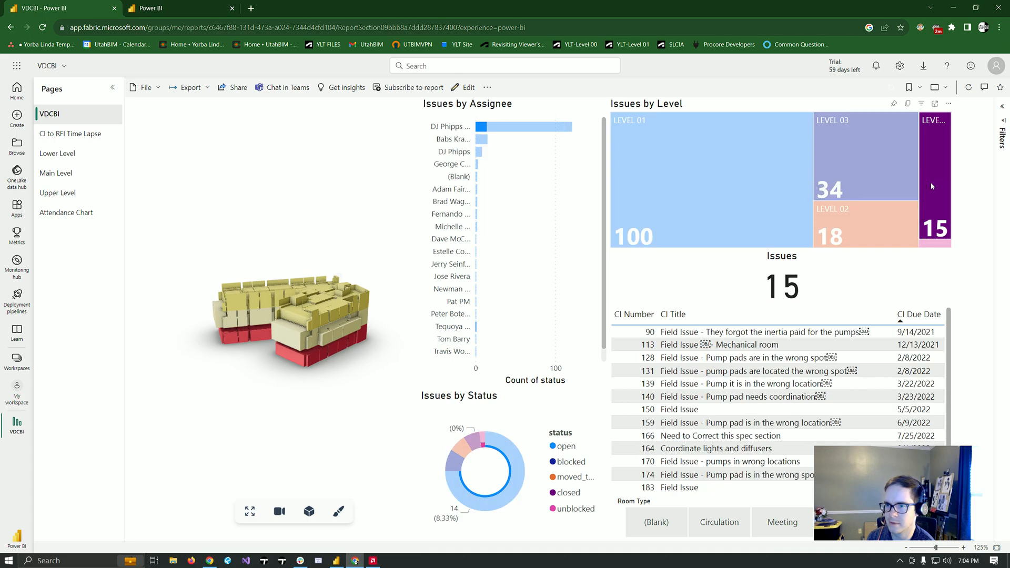
pyautogui.click(707, 187)
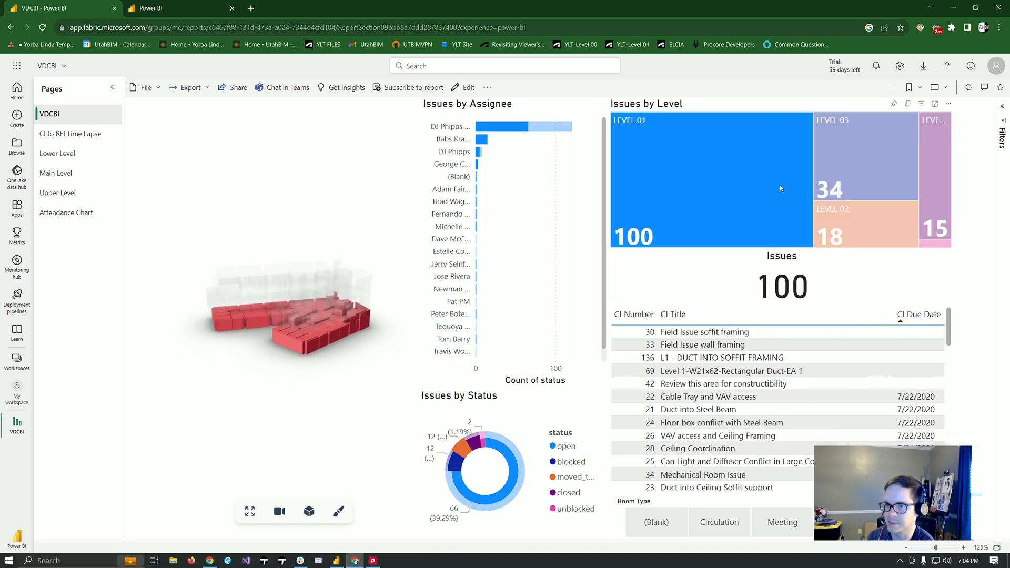
pyautogui.click(862, 222)
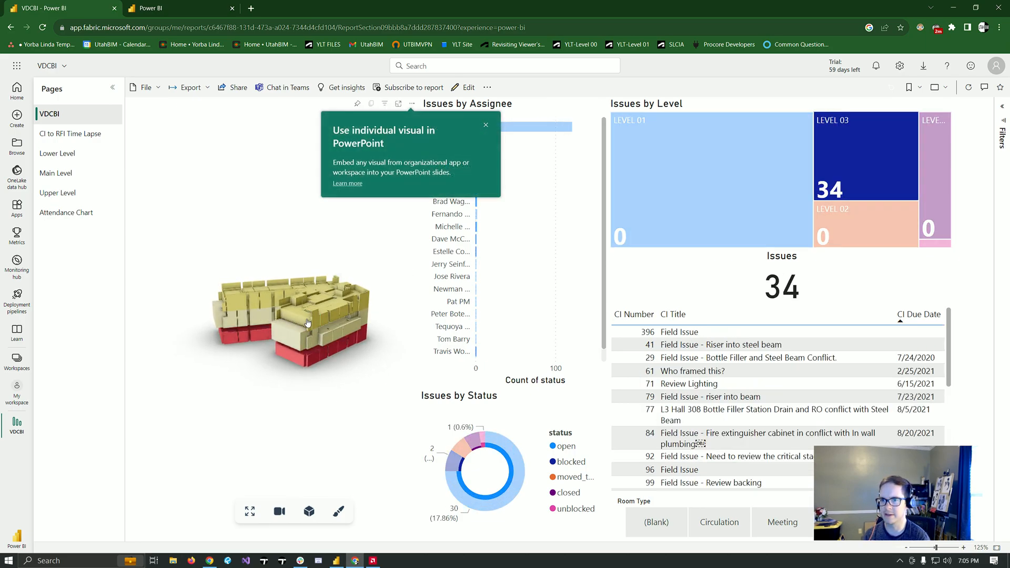
pyautogui.click(485, 124)
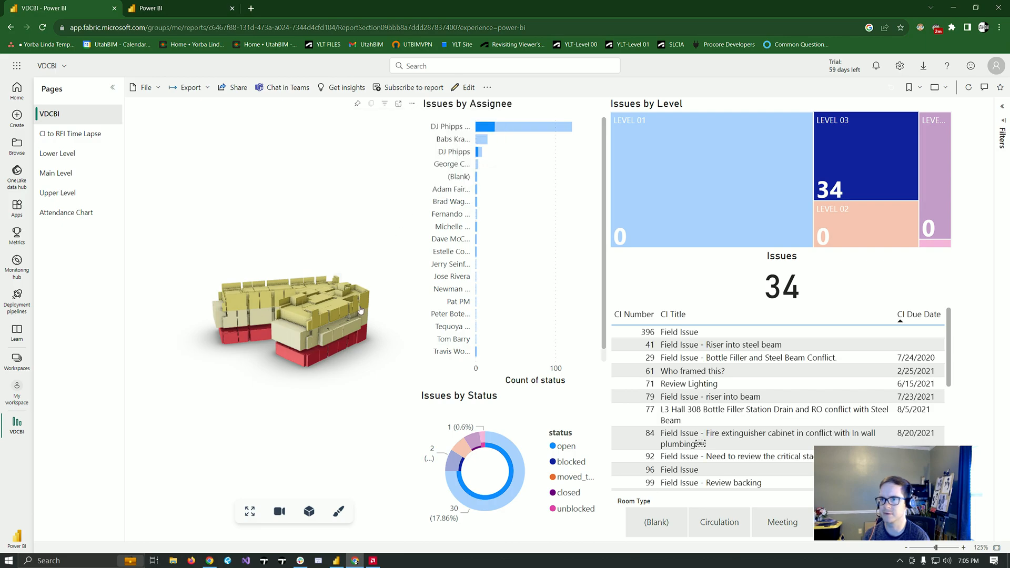
pyautogui.moveTo(540, 315)
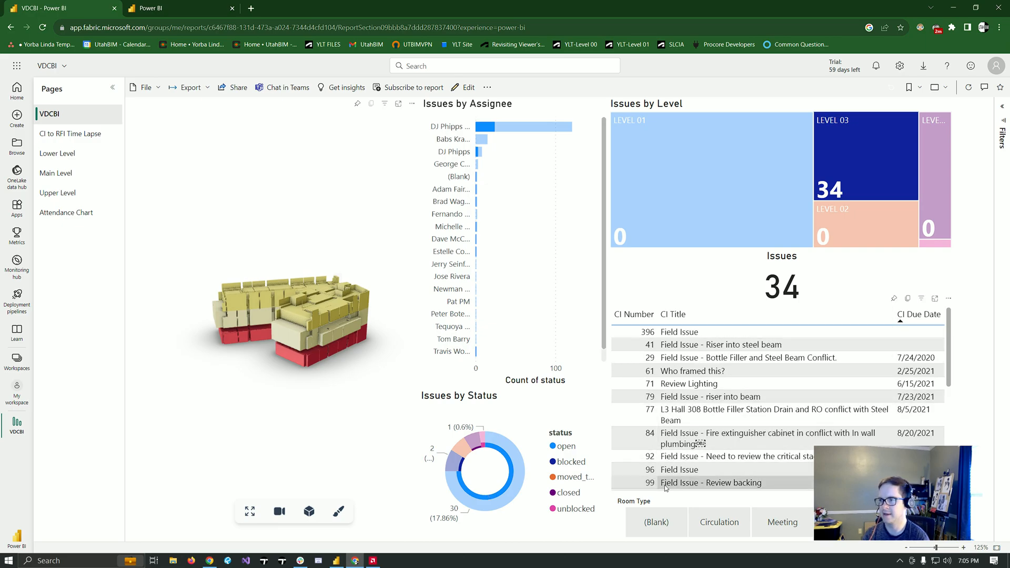
pyautogui.moveTo(764, 382)
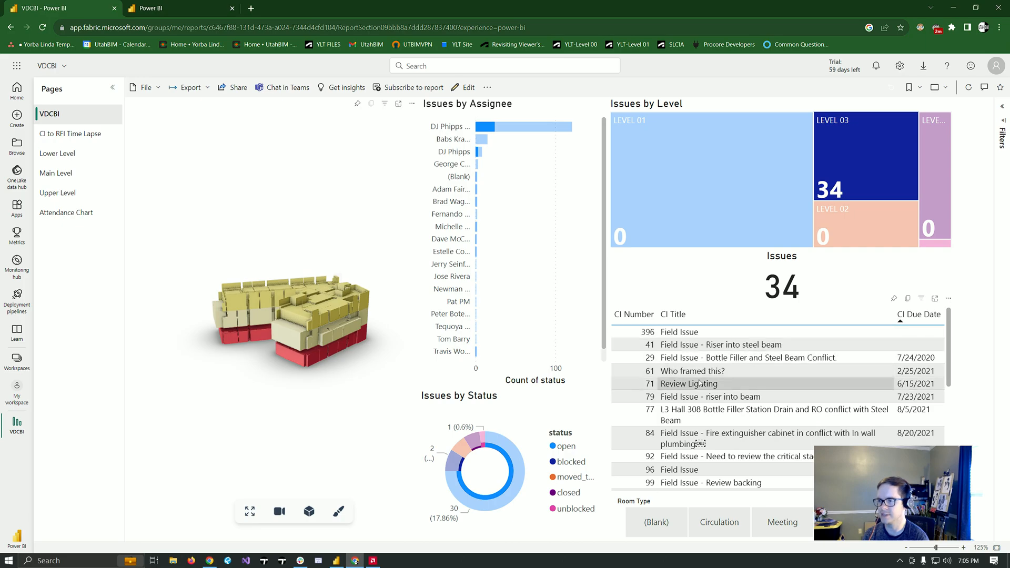
pyautogui.moveTo(700, 392)
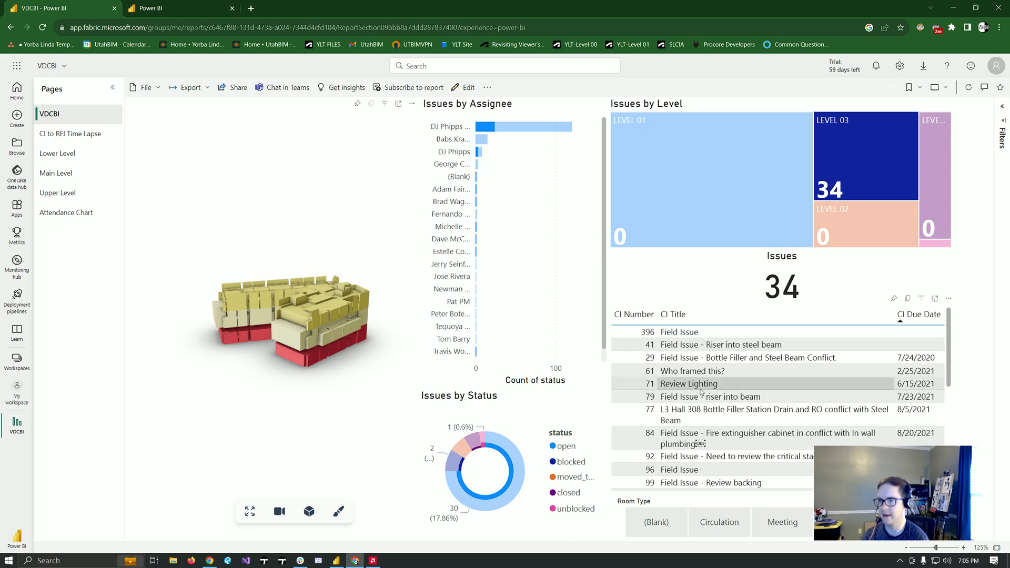
# - Filter to LEVEL 01, then LEVEL 04, and narrow the report to the top assignee's 121 issues
pyautogui.click(707, 180)
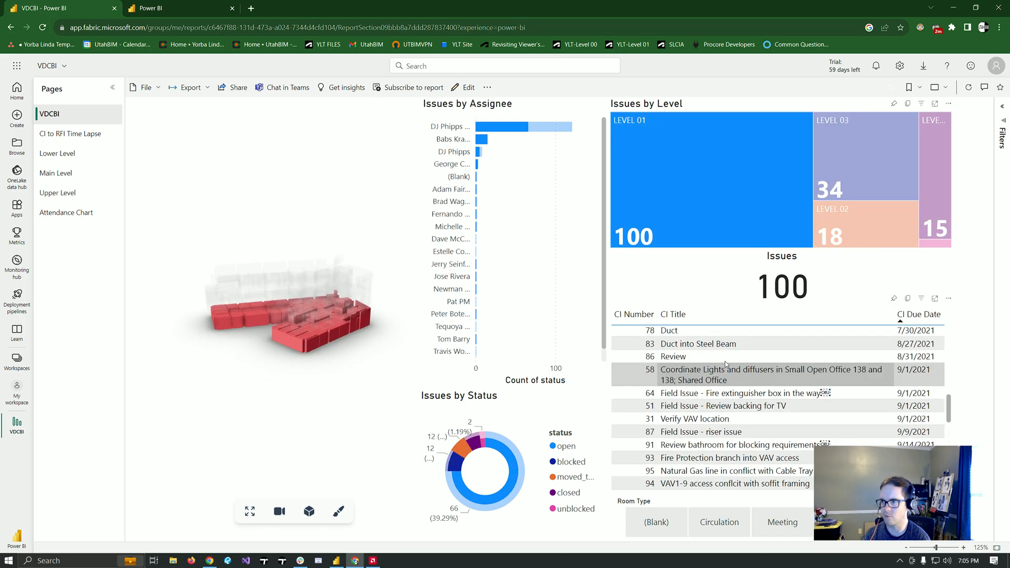
pyautogui.click(866, 224)
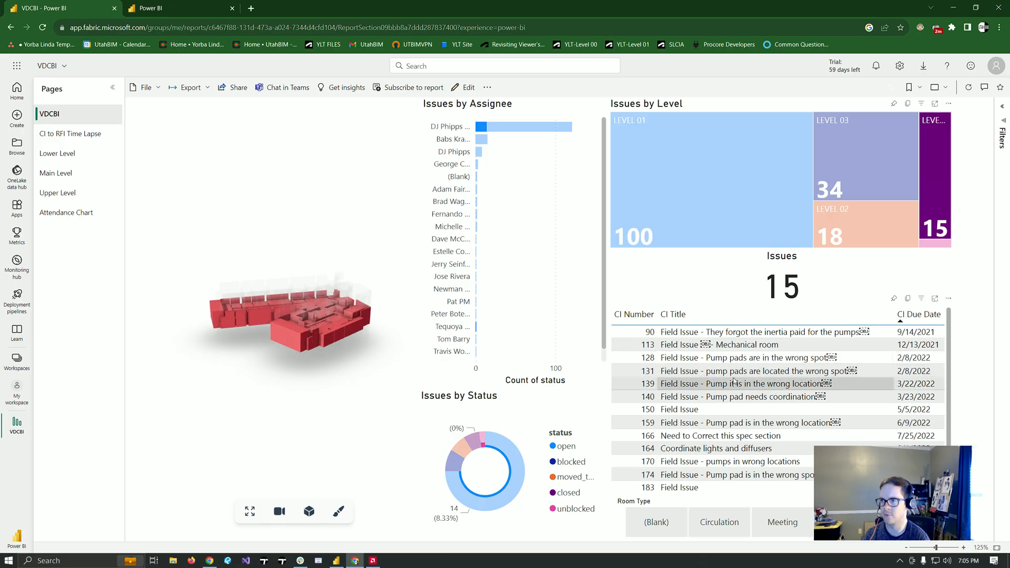
pyautogui.click(934, 228)
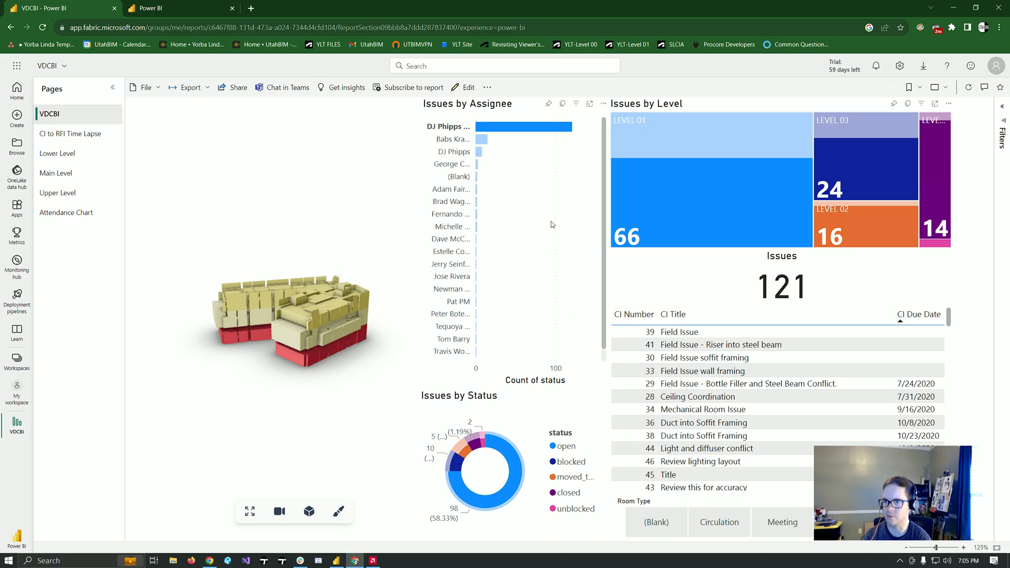
pyautogui.moveTo(482, 140)
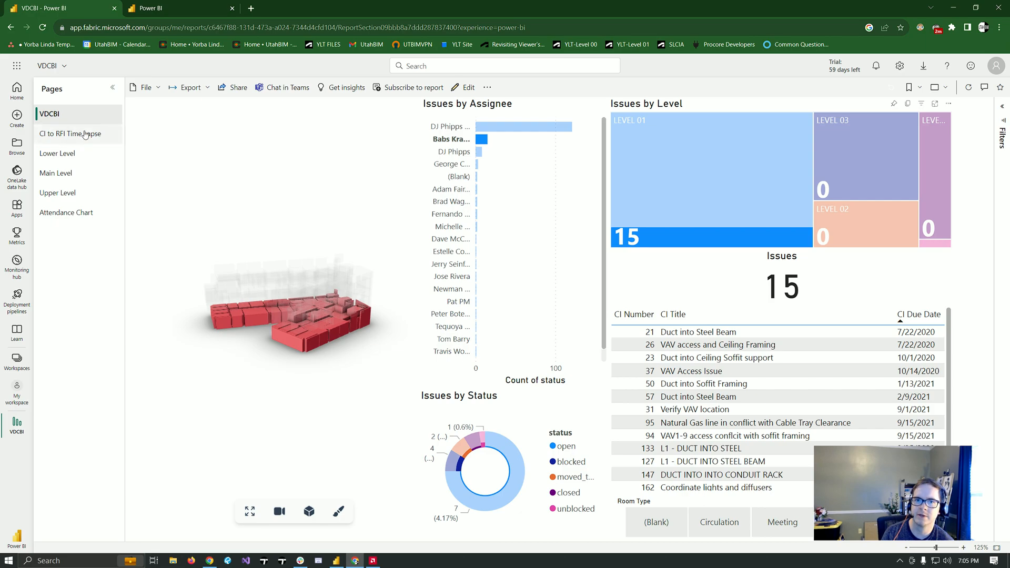
# - Show the CI to RFI Time Lapse page with its CI and RFI duration charts
pyautogui.click(71, 133)
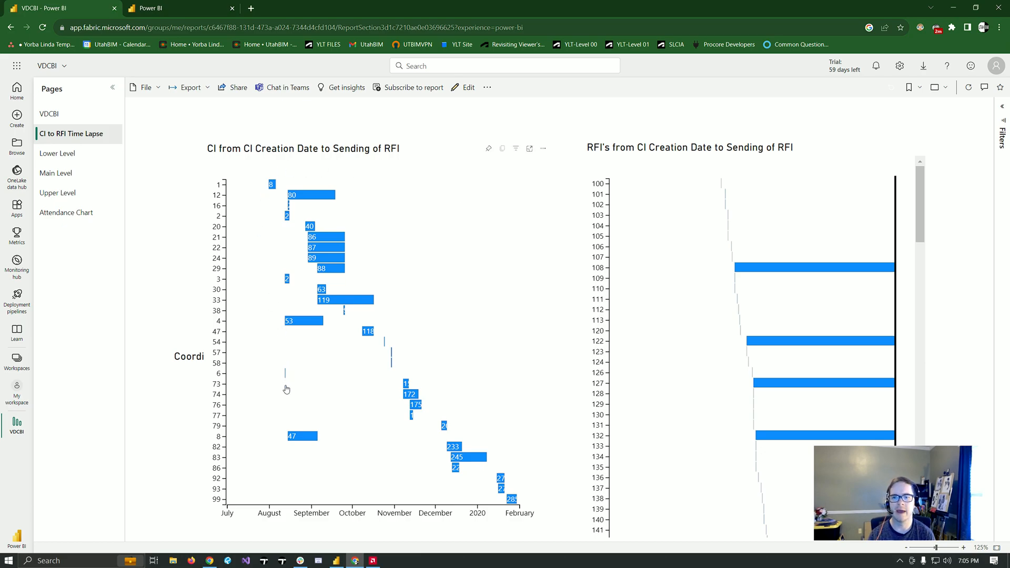
pyautogui.moveTo(234, 363)
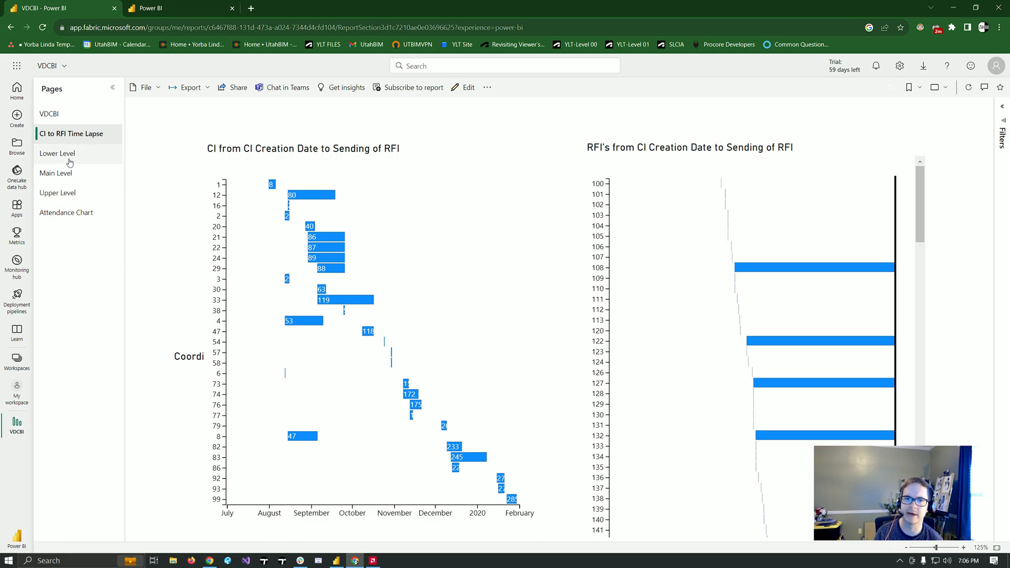
# - Show the Lower Level clash map and filter its bubbles to a single clash group
pyautogui.click(57, 154)
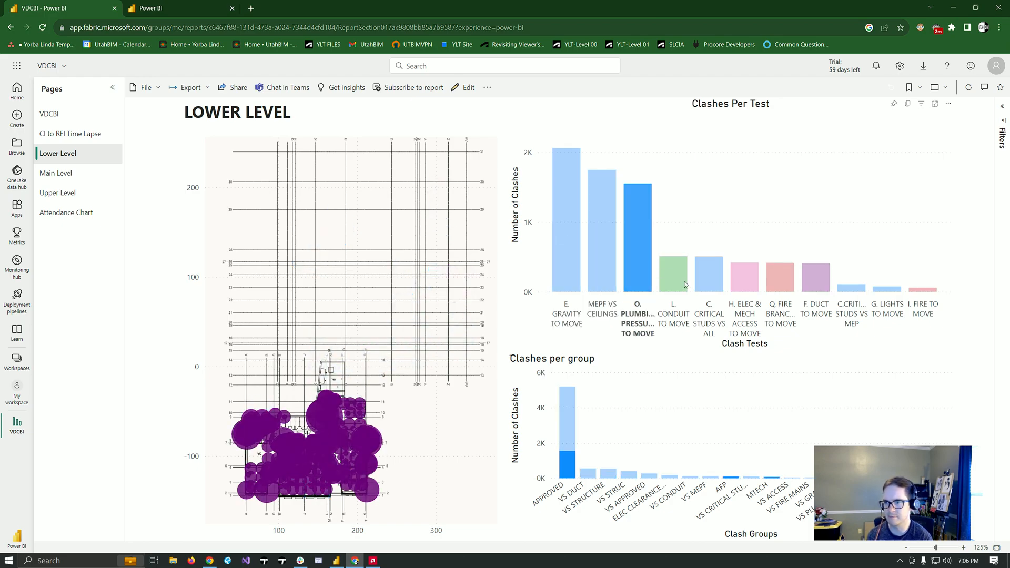
pyautogui.click(708, 270)
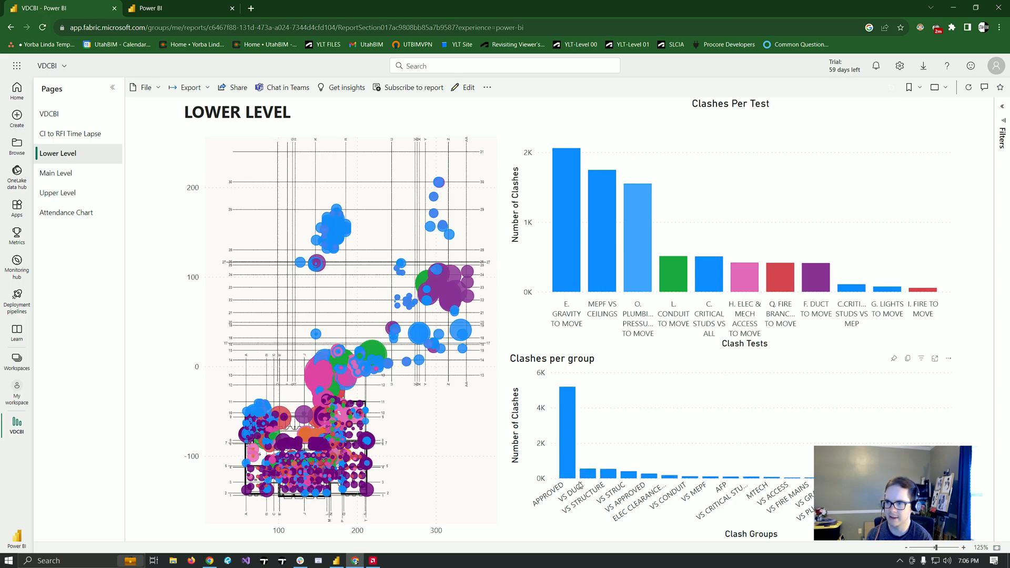
pyautogui.click(587, 471)
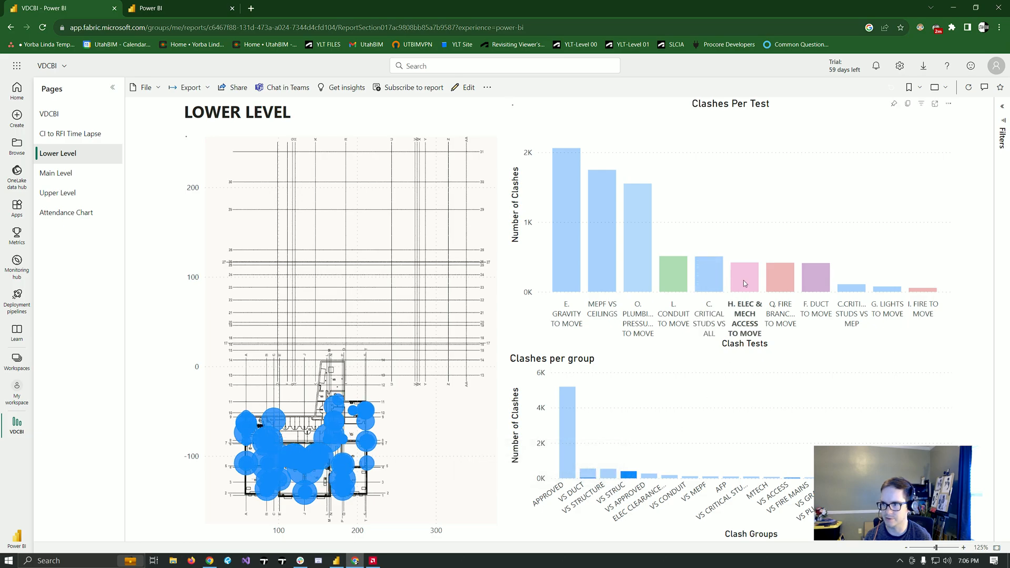
# - Filter the map to H. ELEC & MECH ACCESS then fire branch clashes, and move to the Main Level page
pyautogui.click(743, 278)
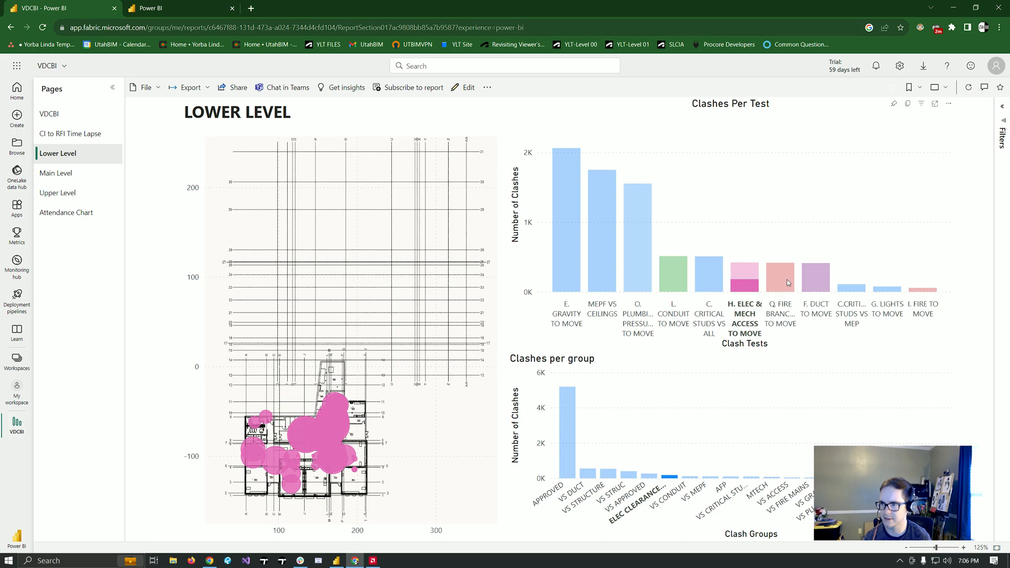
pyautogui.click(780, 280)
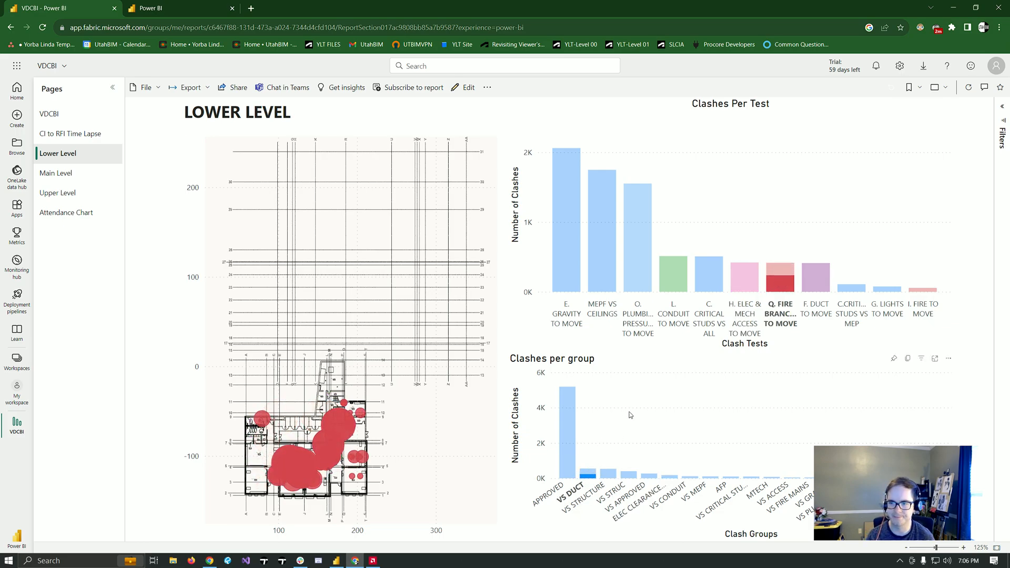
pyautogui.click(55, 172)
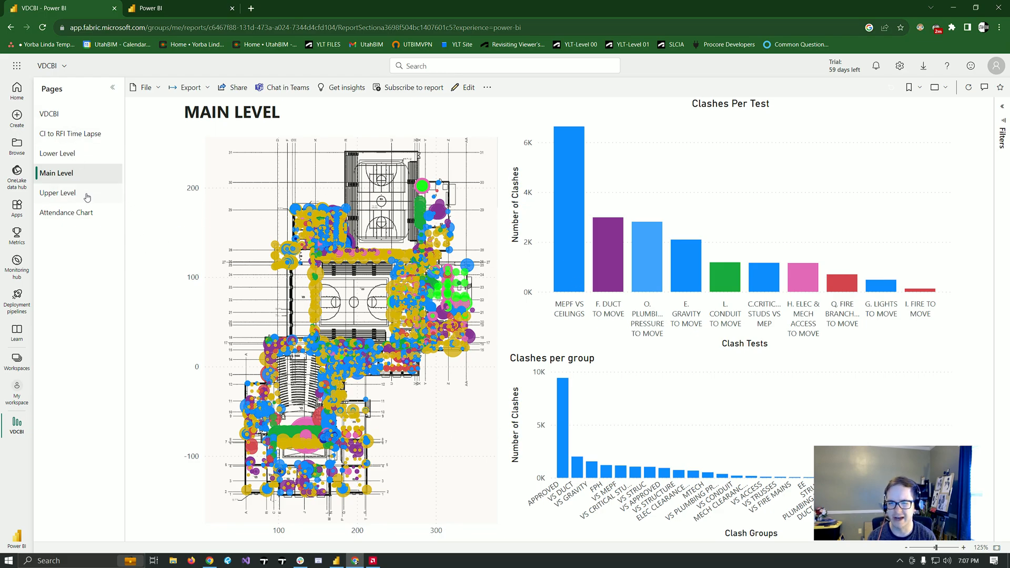
# - Browse the Upper Level and Attendance Chart pages, then return to the VDCBI dashboard with 168 issues
pyautogui.click(57, 192)
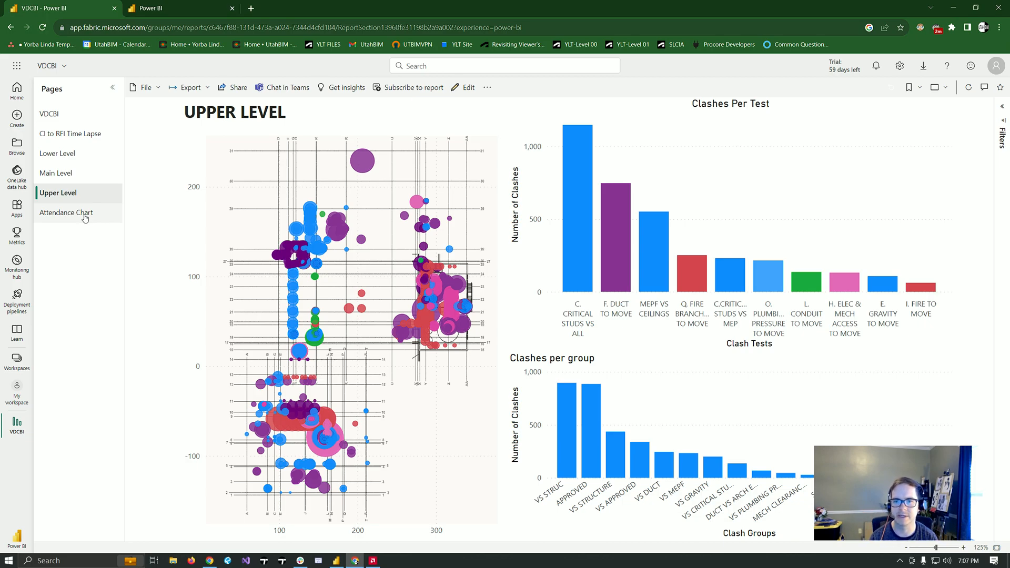
pyautogui.moveTo(69, 203)
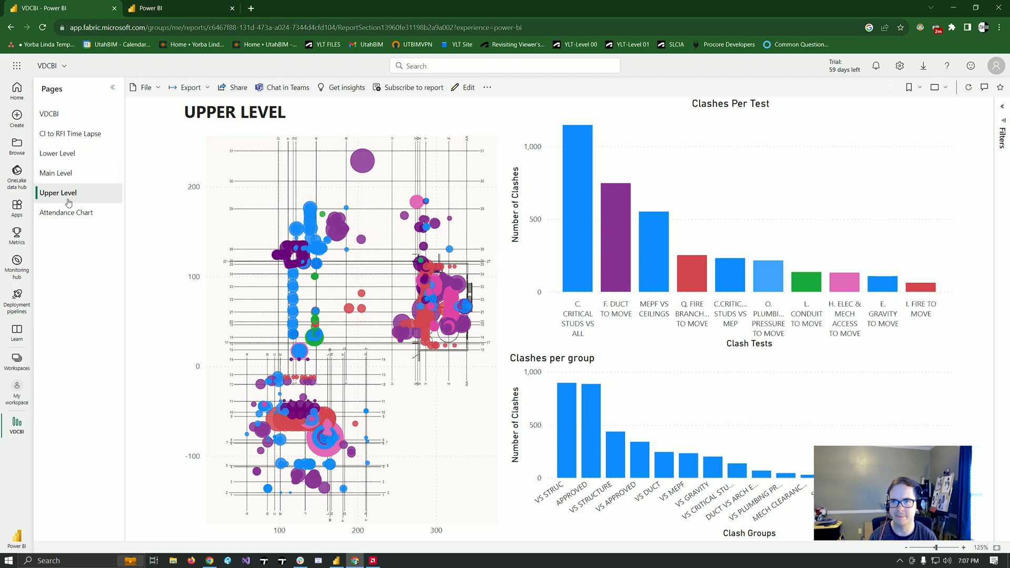
pyautogui.click(65, 213)
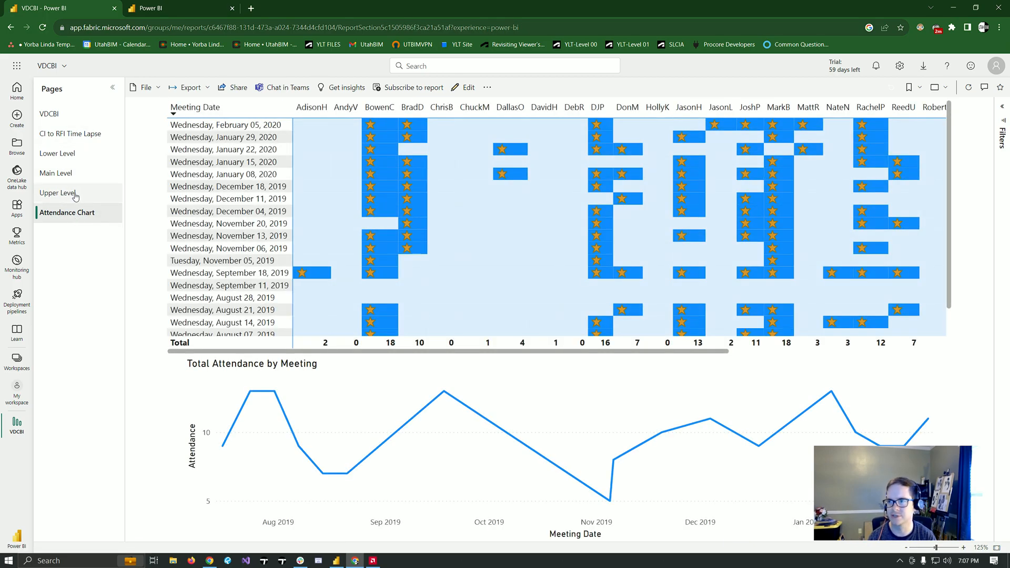
pyautogui.click(58, 193)
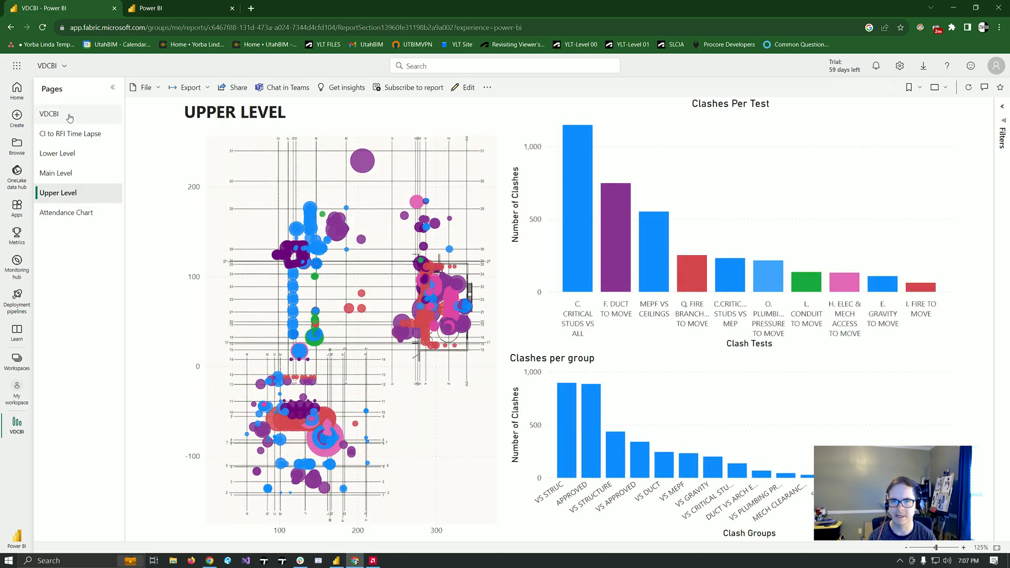
pyautogui.click(49, 114)
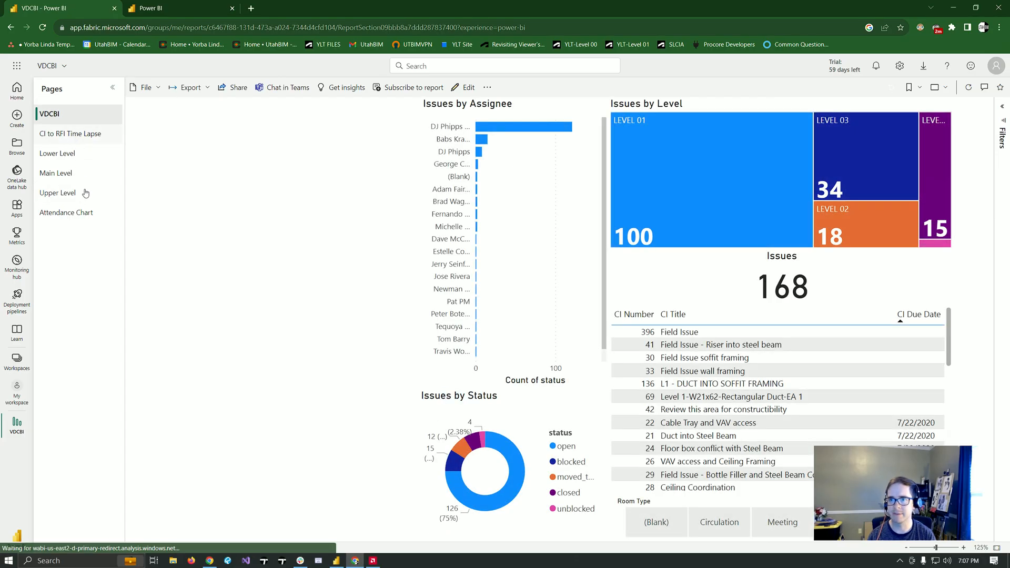